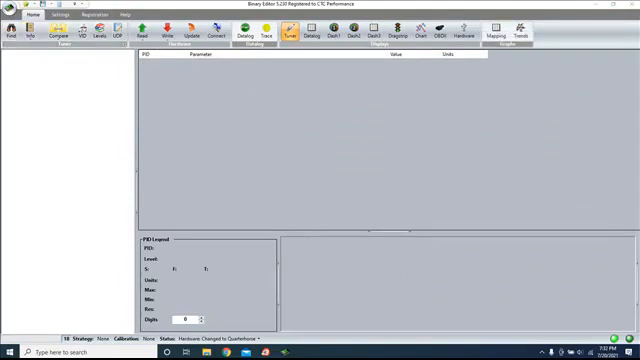
# Step: Start a calibration read from the PCM via the file menu, bringing up Calibration Selection
pyautogui.click(10, 12)
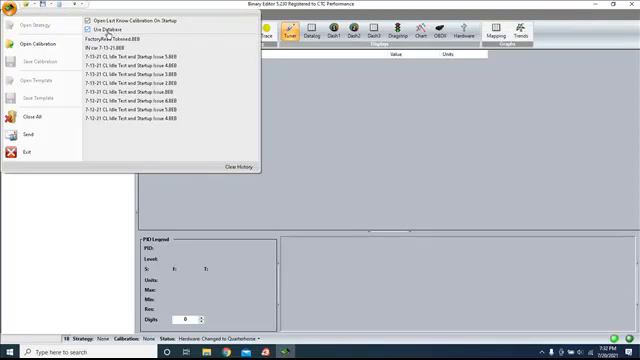
pyautogui.click(32, 42)
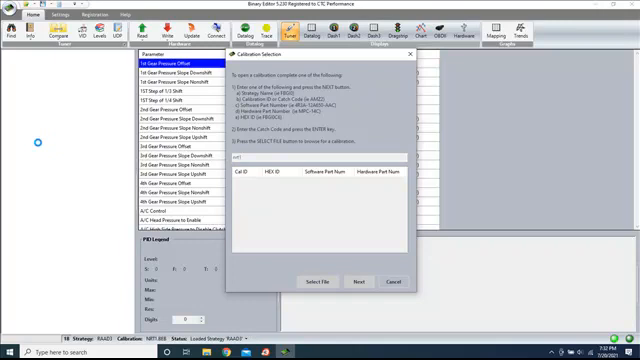
# Step: Read the factory calibration from the PCM and let its parameters load
pyautogui.click(390, 280)
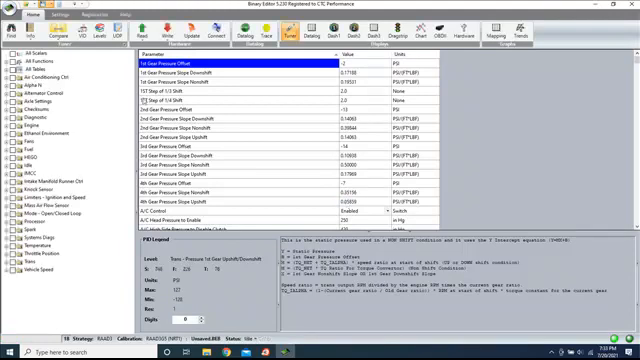
# Step: Save the calibration as 'Factory Read' inside a new 'Testing' folder in the tunes directory
pyautogui.click(30, 10)
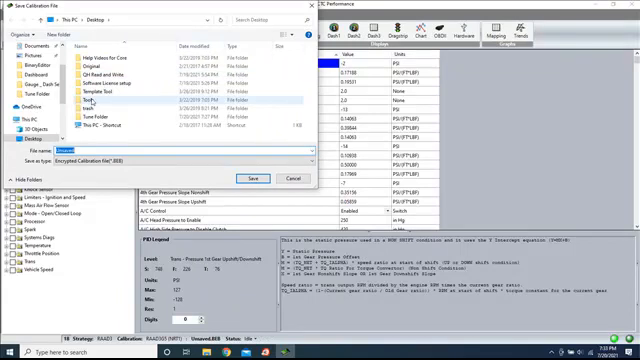
pyautogui.doubleClick(96, 120)
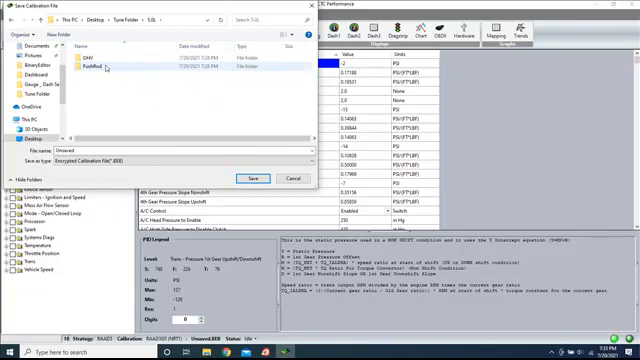
pyautogui.moveTo(96, 70)
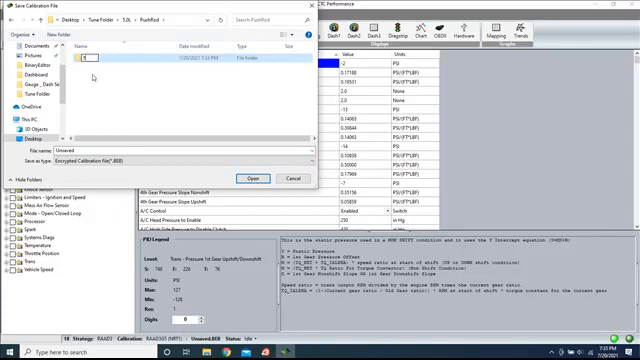
pyautogui.write('Testing')
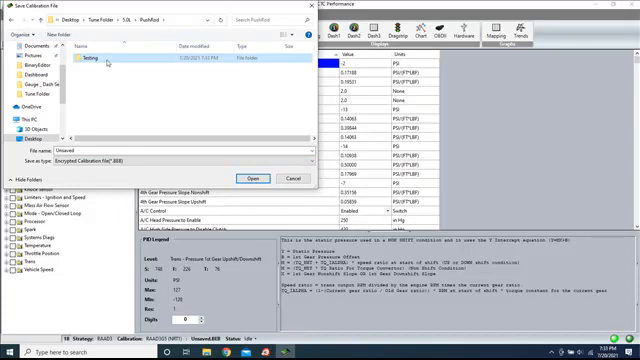
pyautogui.doubleClick(100, 62)
pyautogui.write('Pushr')
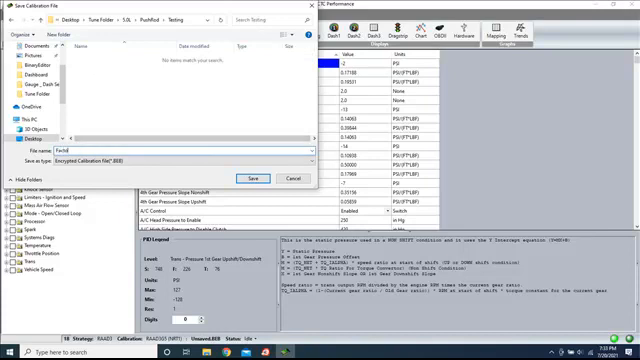
pyautogui.write('Factory Read')
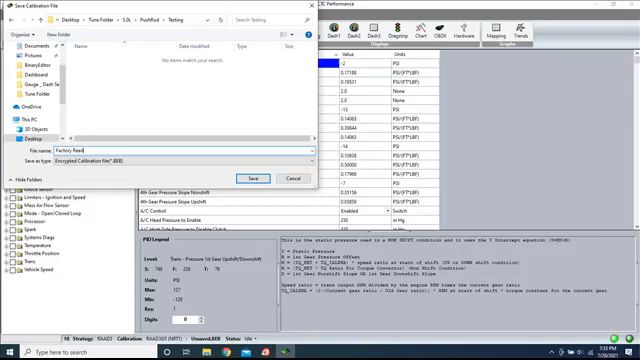
pyautogui.click(248, 178)
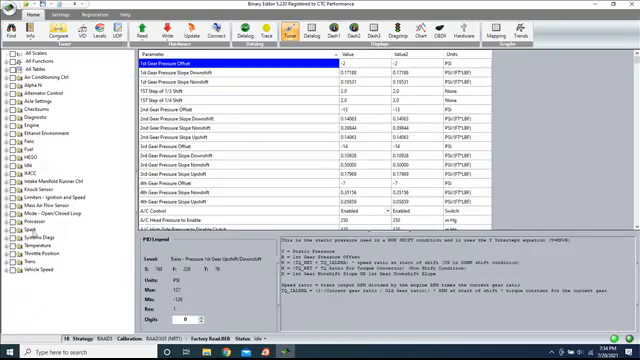
# Step: Scale the Mass Air Flow curve values by 1.1 and begin a Save As of the result
pyautogui.click(40, 232)
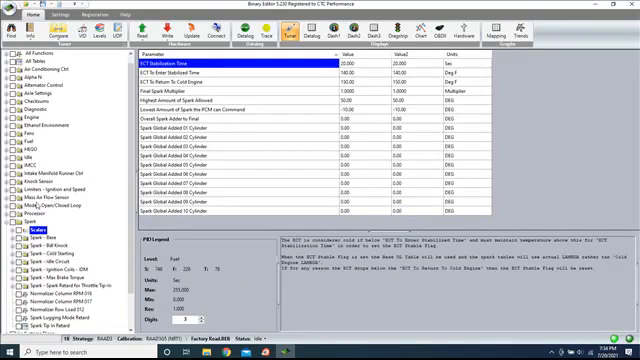
pyautogui.click(56, 216)
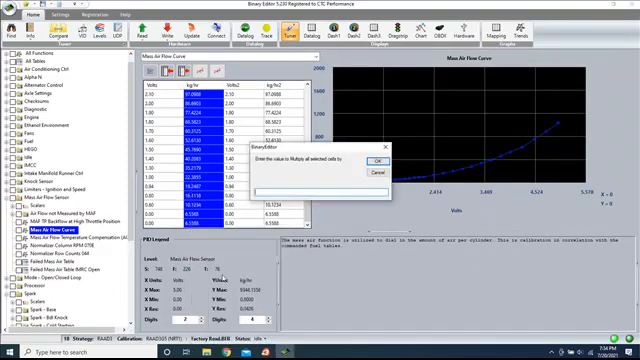
pyautogui.write('1.1')
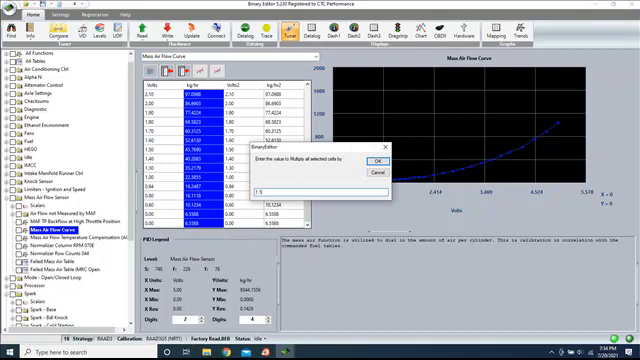
pyautogui.click(374, 160)
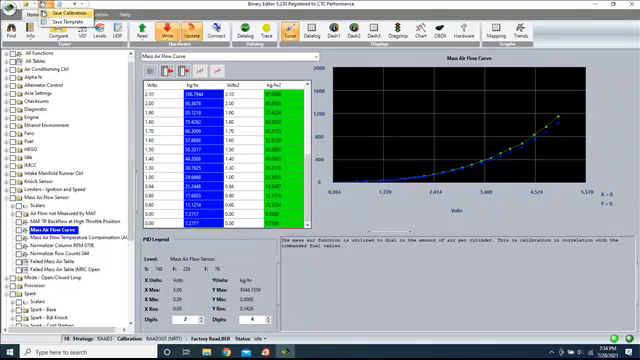
pyautogui.click(62, 8)
pyautogui.write('Base1')
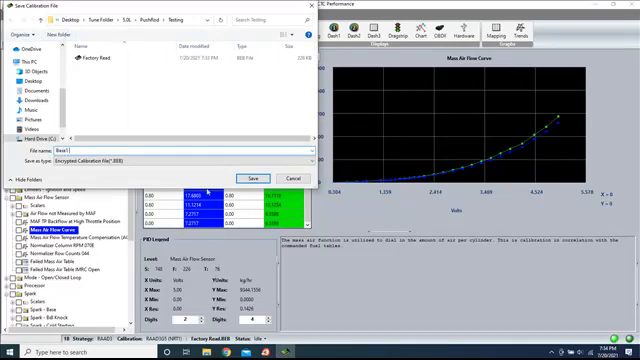
# Step: Save the edited calibration file in the Testing folder
pyautogui.click(248, 172)
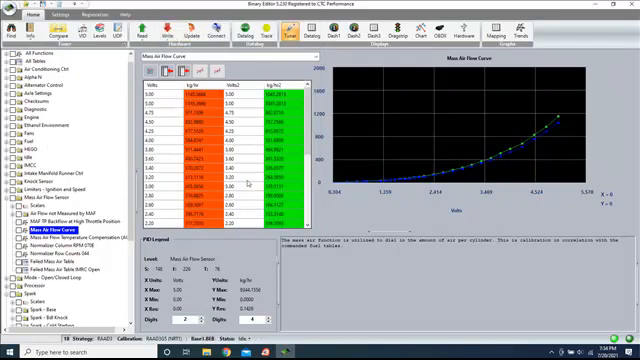
pyautogui.moveTo(174, 22)
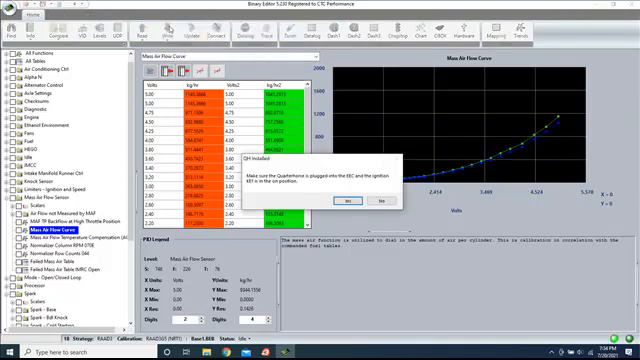
# Step: Write the calibration to the Quarter Horse, spending a token and overwriting Base.bin
pyautogui.click(344, 204)
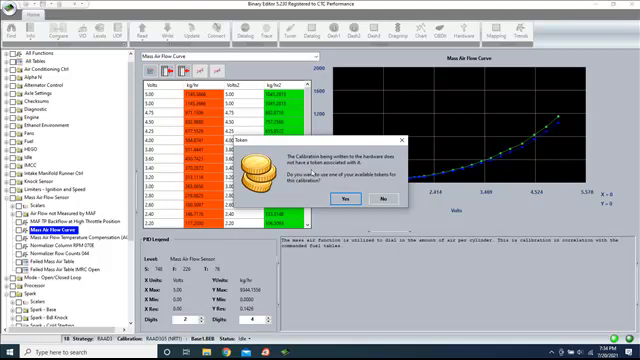
pyautogui.click(342, 198)
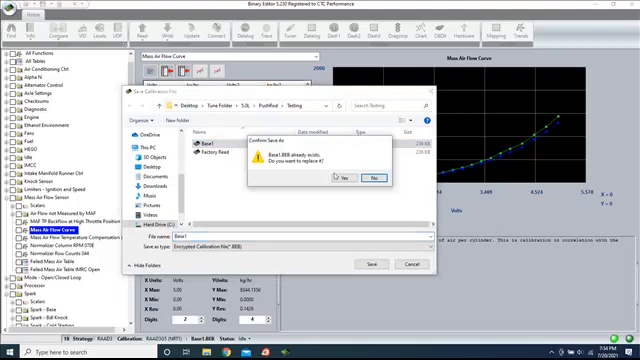
pyautogui.click(344, 176)
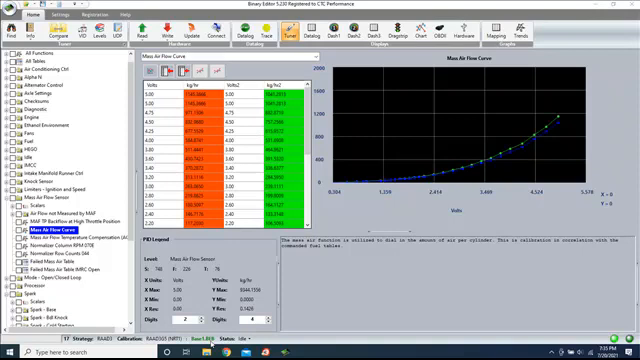
pyautogui.moveTo(356, 152)
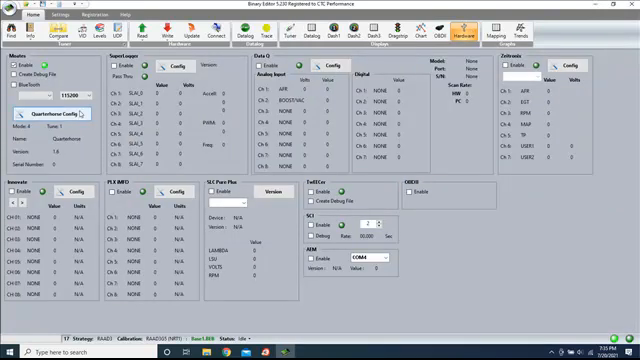
# Step: Show the Quarter Horse emulation settings, then the About Binary Editor window
pyautogui.click(68, 118)
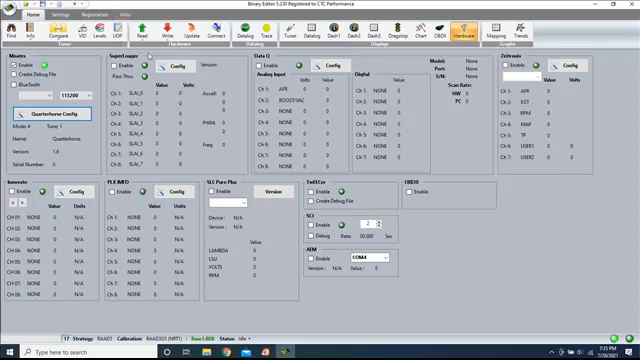
pyautogui.click(290, 32)
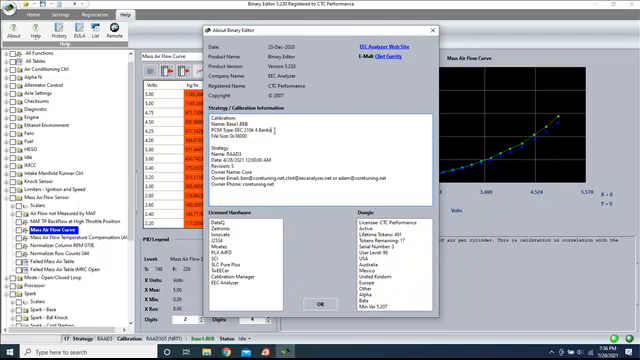
# Step: Review the Calibration Information list in the About window
pyautogui.doubleClick(240, 132)
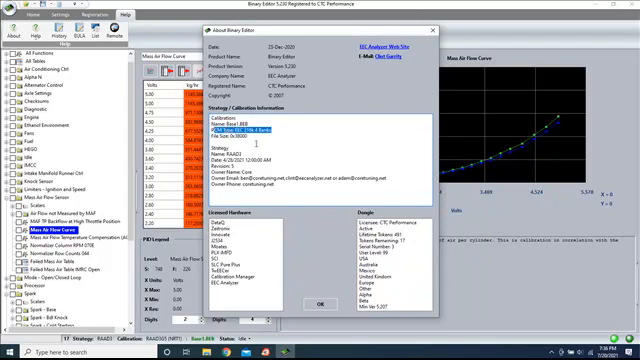